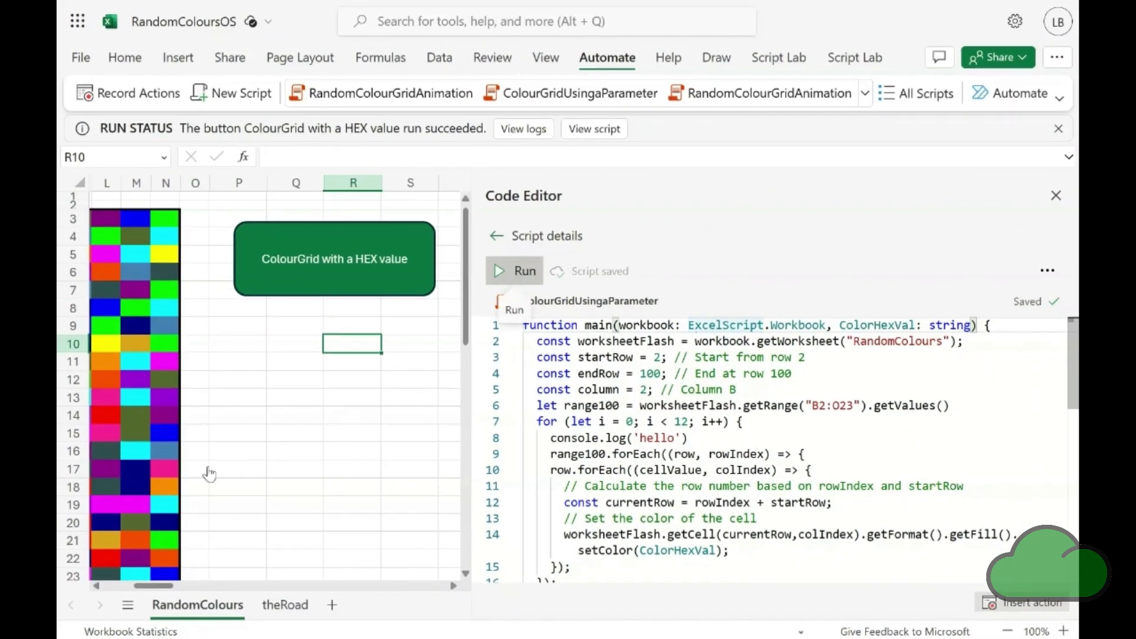
# Run the ColourGridUsingaParameter script so it prompts for a Color Hex Val
pyautogui.click(513, 271)
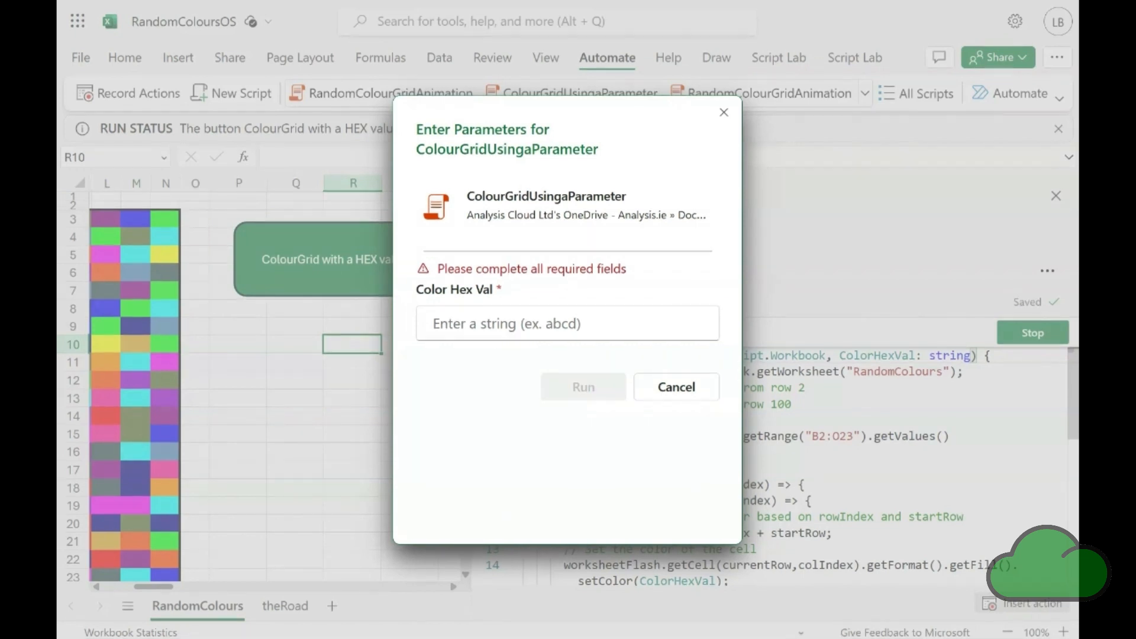
pyautogui.moveTo(395, 327)
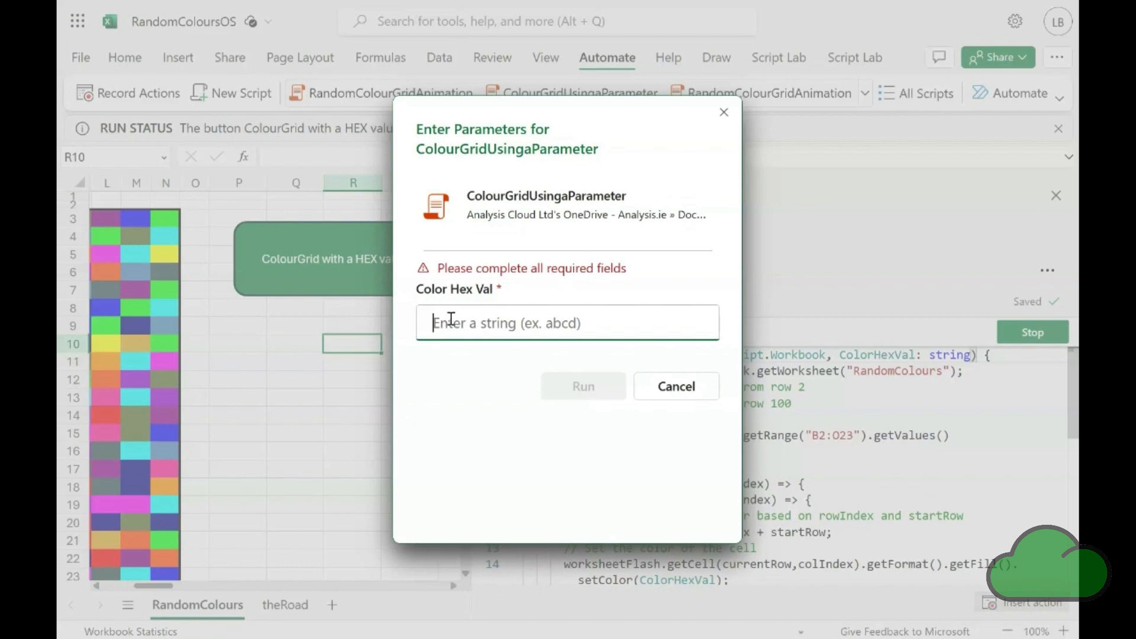
pyautogui.moveTo(286, 431)
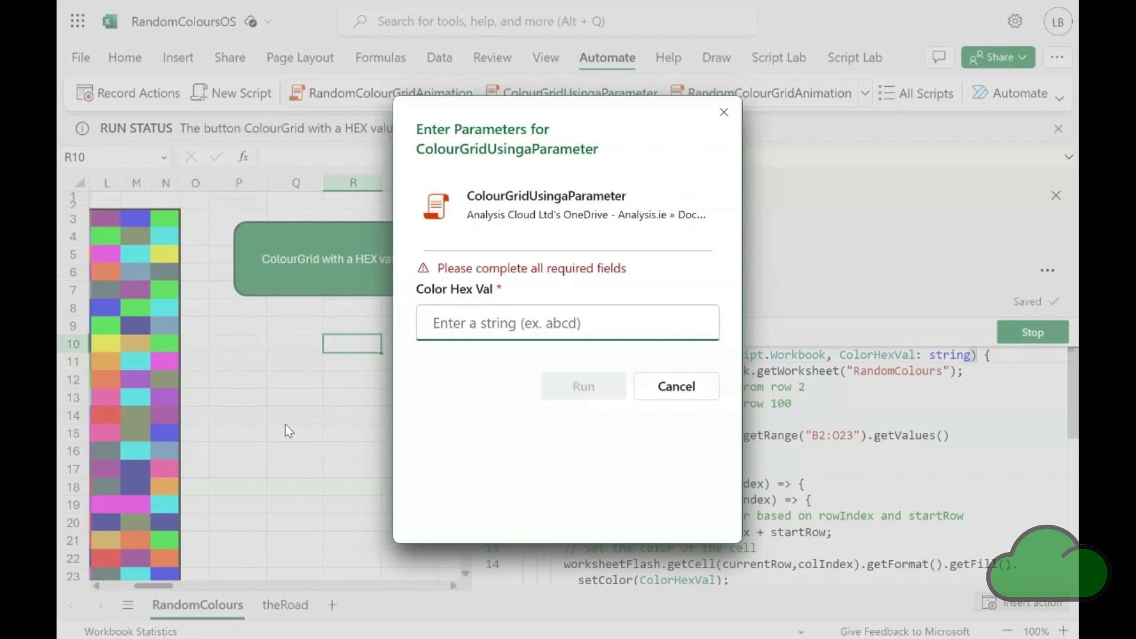
# Fill the colour grid with dark teal #2F4F4F, then rerun the script for another colour
pyautogui.write('#2F4F4F')
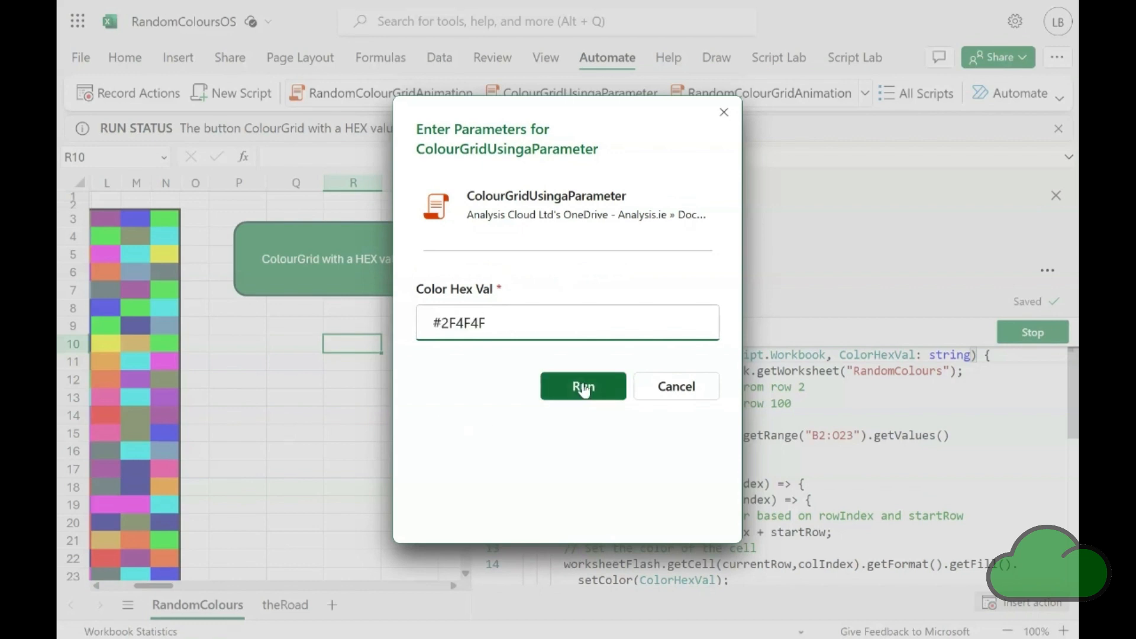
pyautogui.click(582, 386)
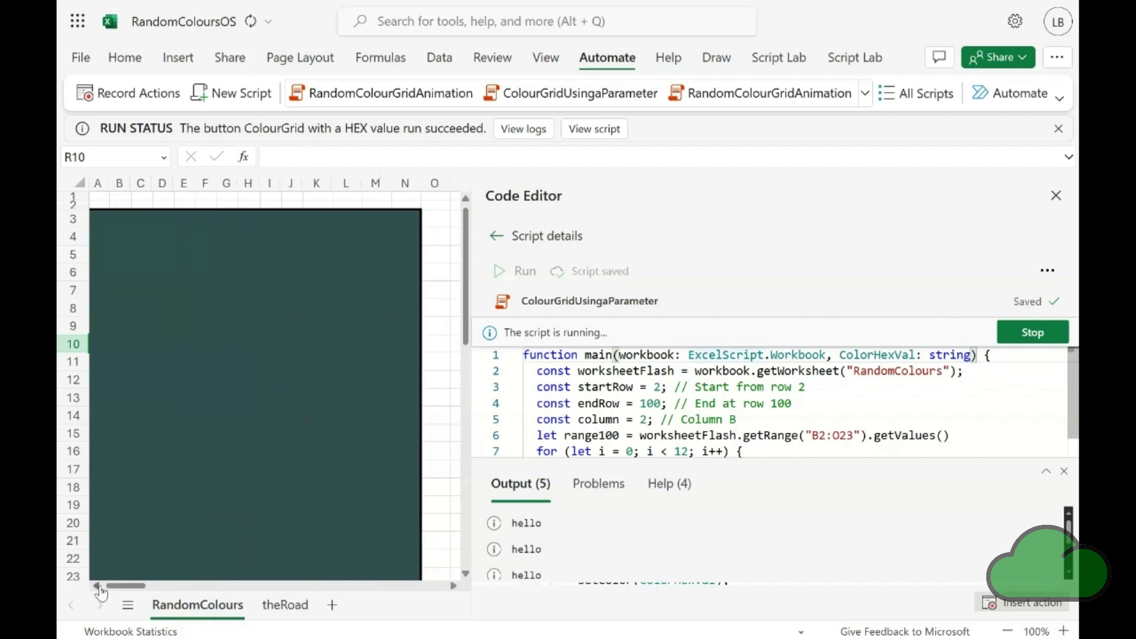
pyautogui.click(142, 308)
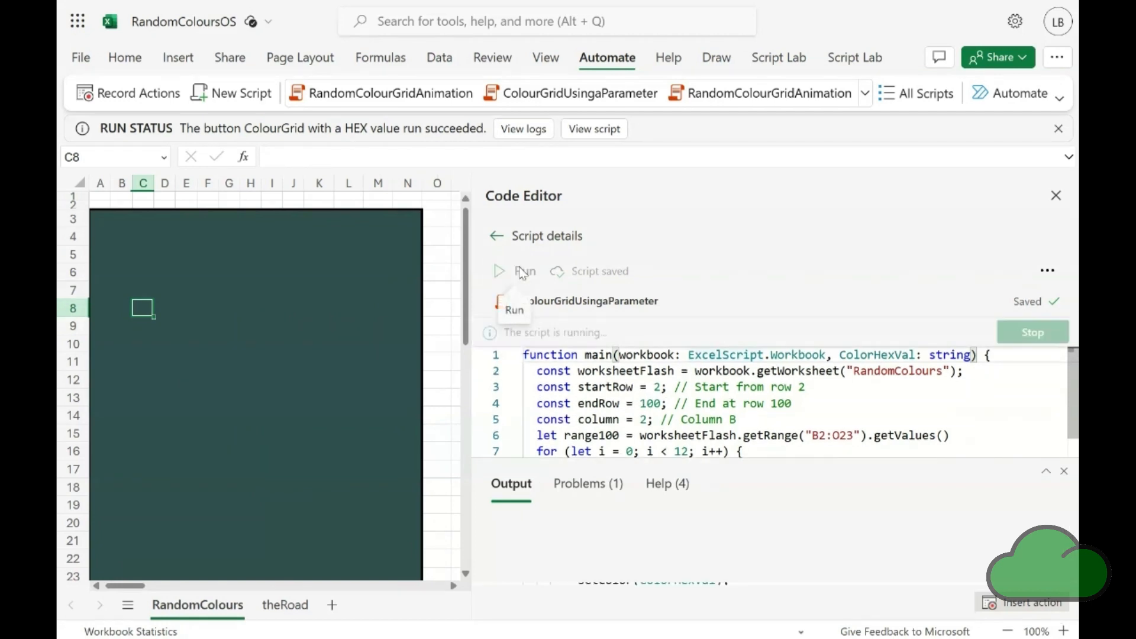
pyautogui.click(499, 271)
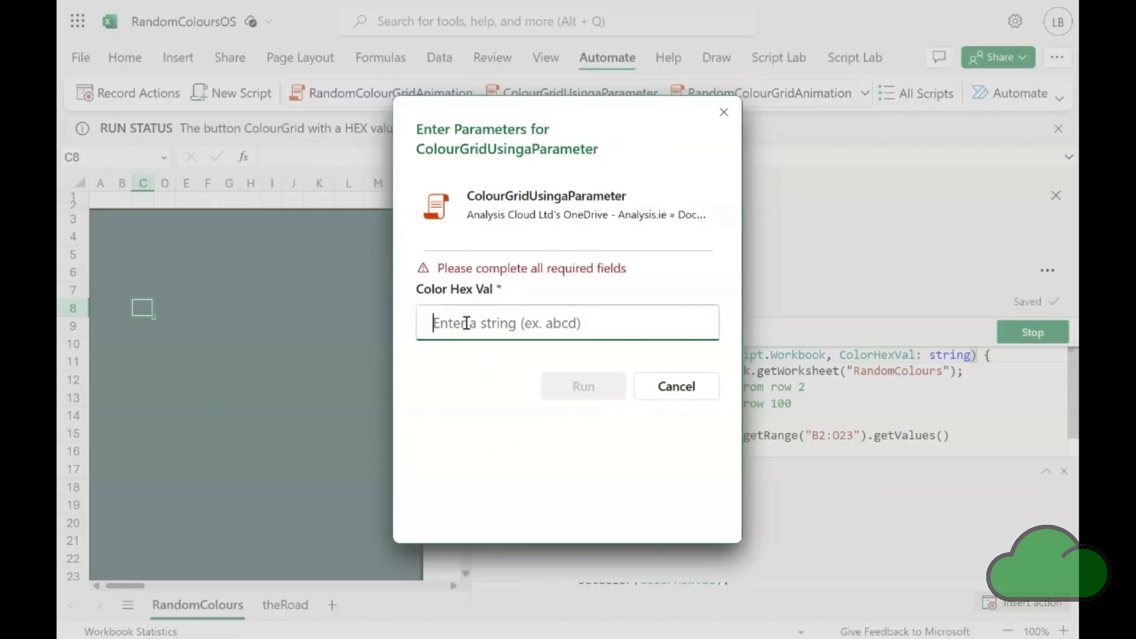